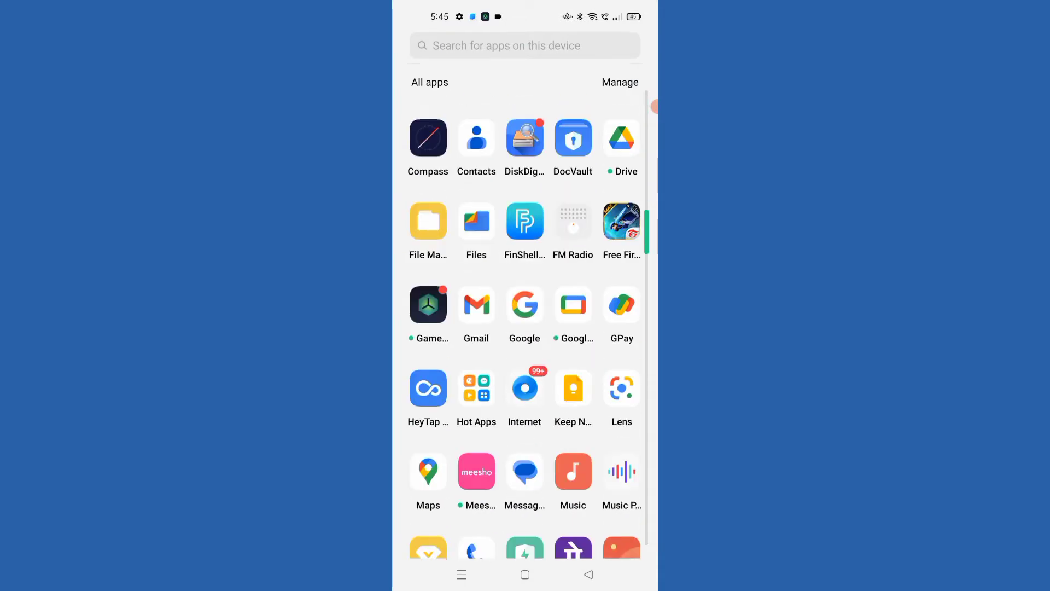
- Scroll through the app drawer before returning to the home screen
scroll("down", 3)
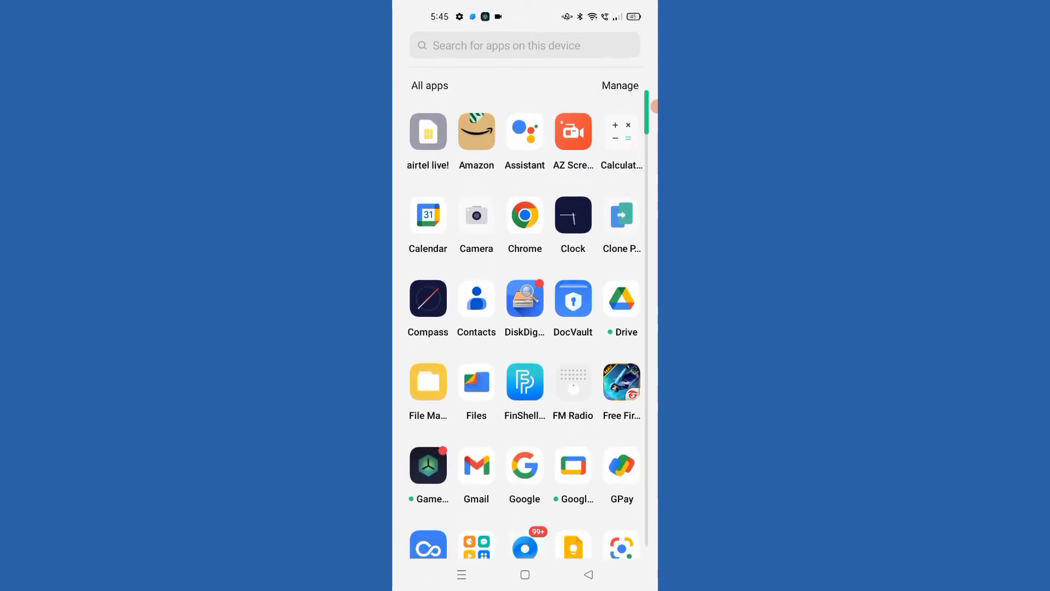
scroll("down", 3)
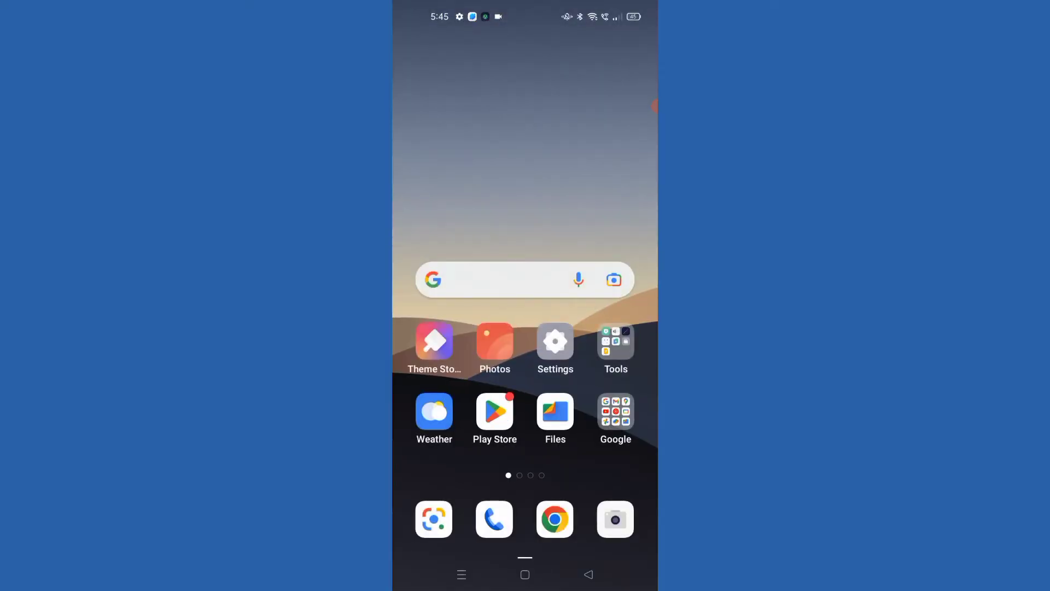
- Search the Play Store for 'diskdigger' and show its results with DiskDigger installed
left_click(524, 279)
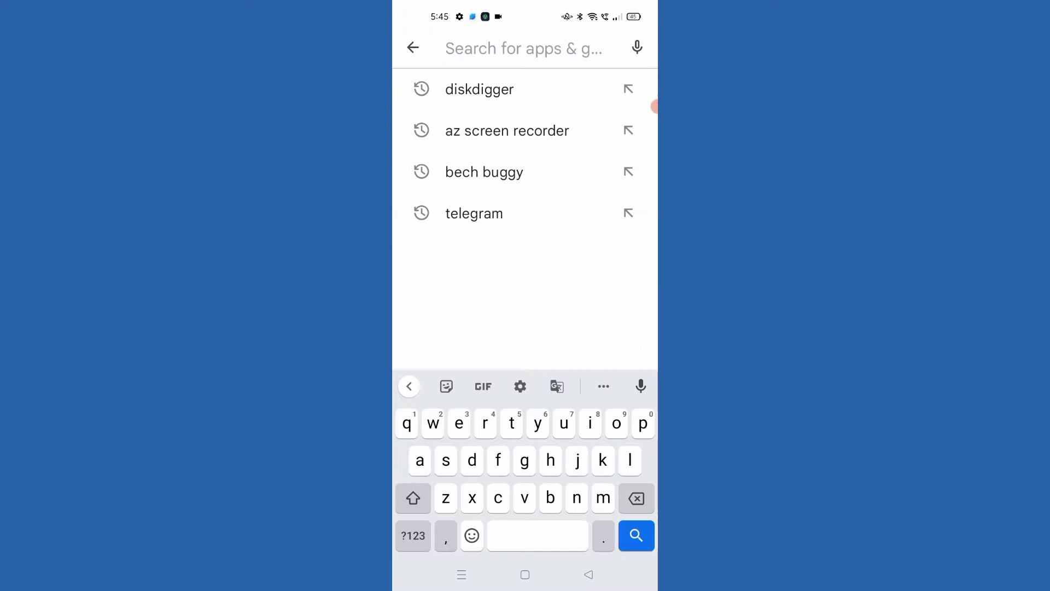
type("di")
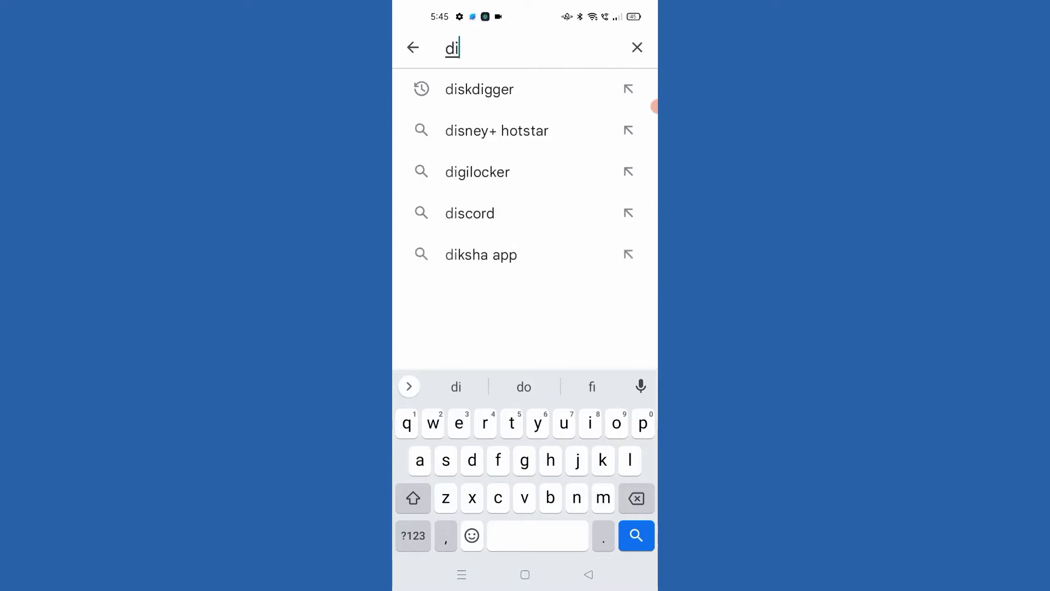
left_click(479, 88)
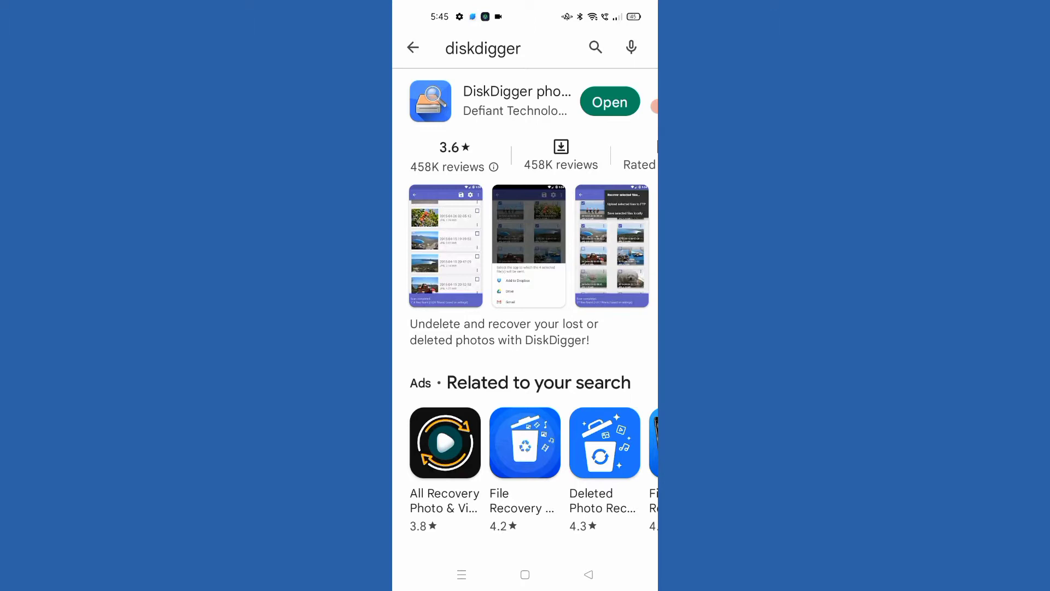
- Launch DiskDigger and run a basic photo search, browsing the found thumbnails
left_click(609, 101)
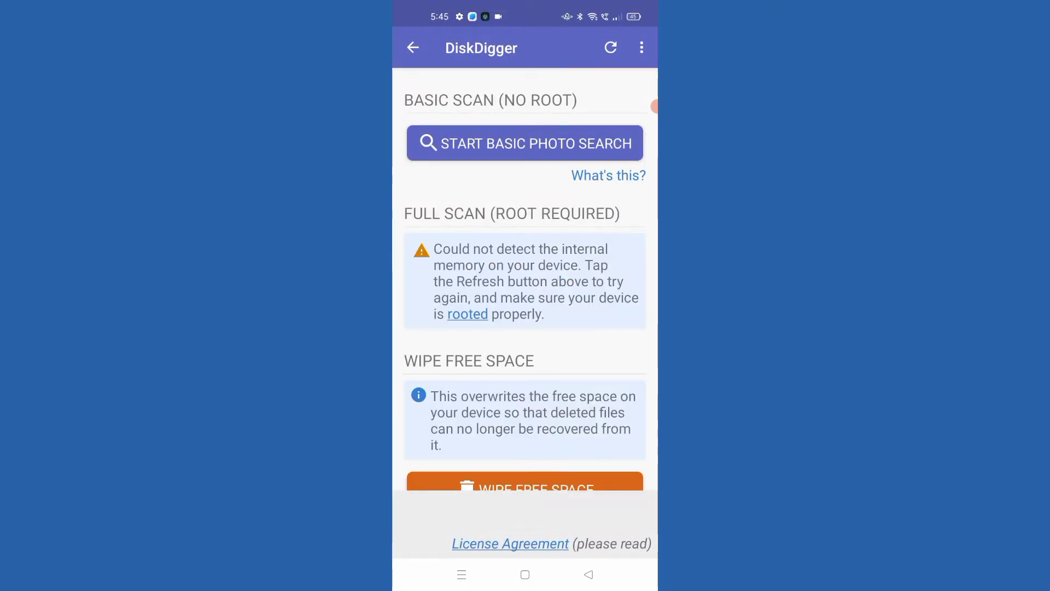
left_click(524, 142)
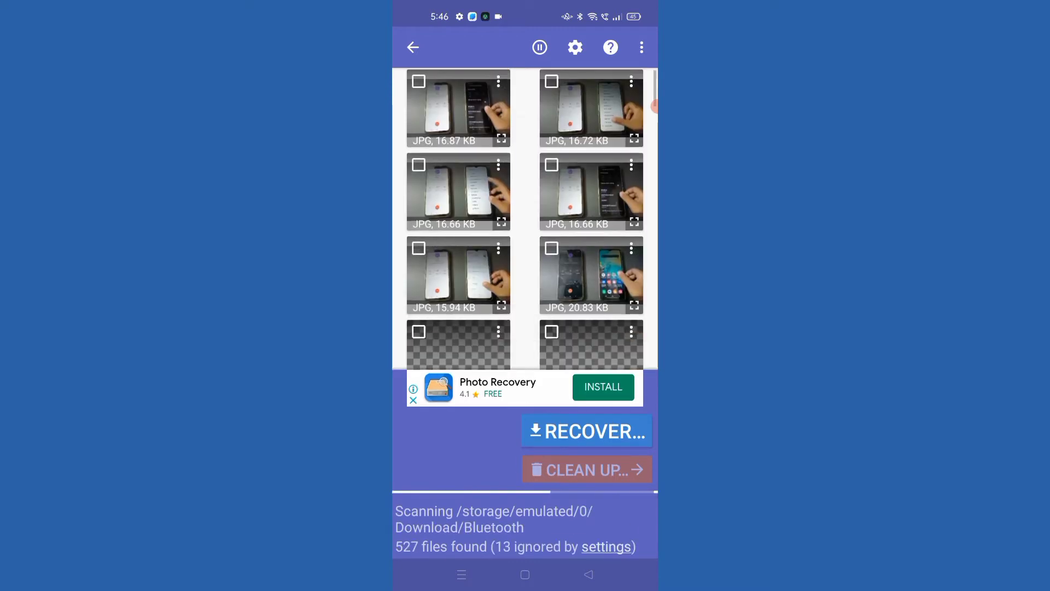
scroll("down", 3)
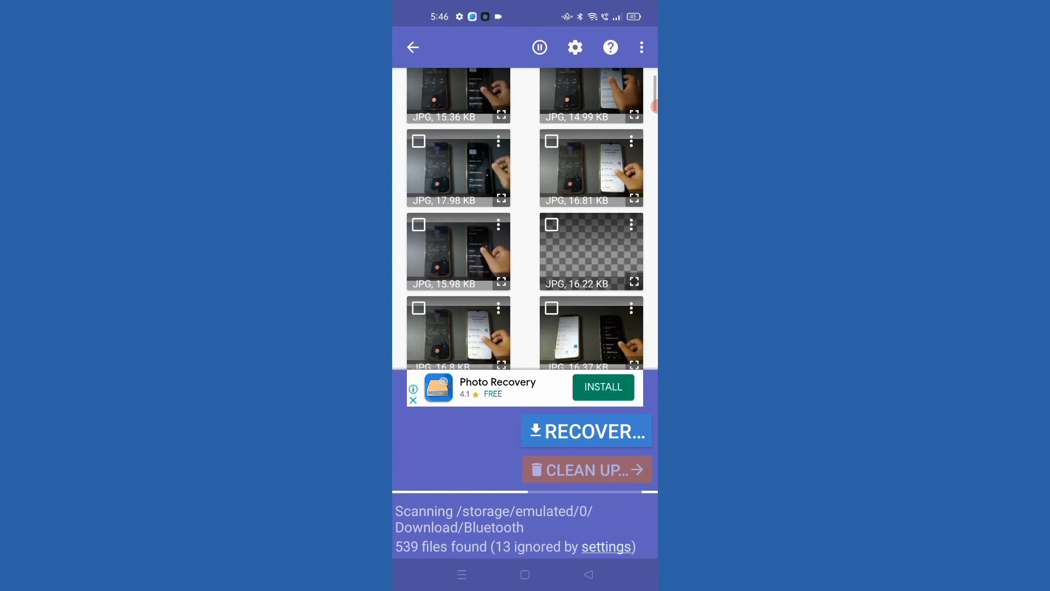
scroll("down", 3)
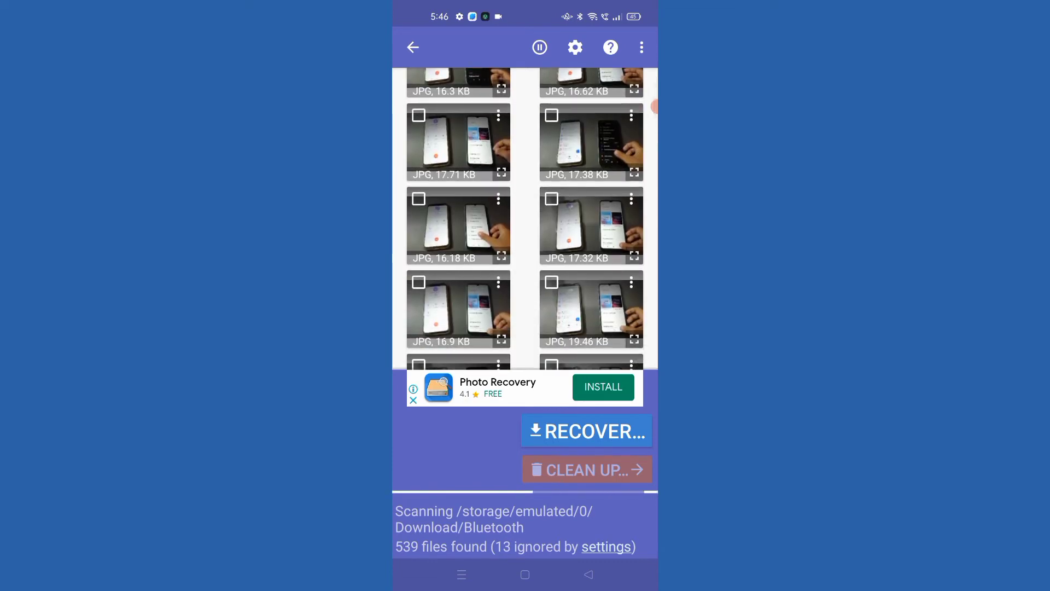
- Select the 16.18 KB JPG photo and start recovering it
left_click(418, 198)
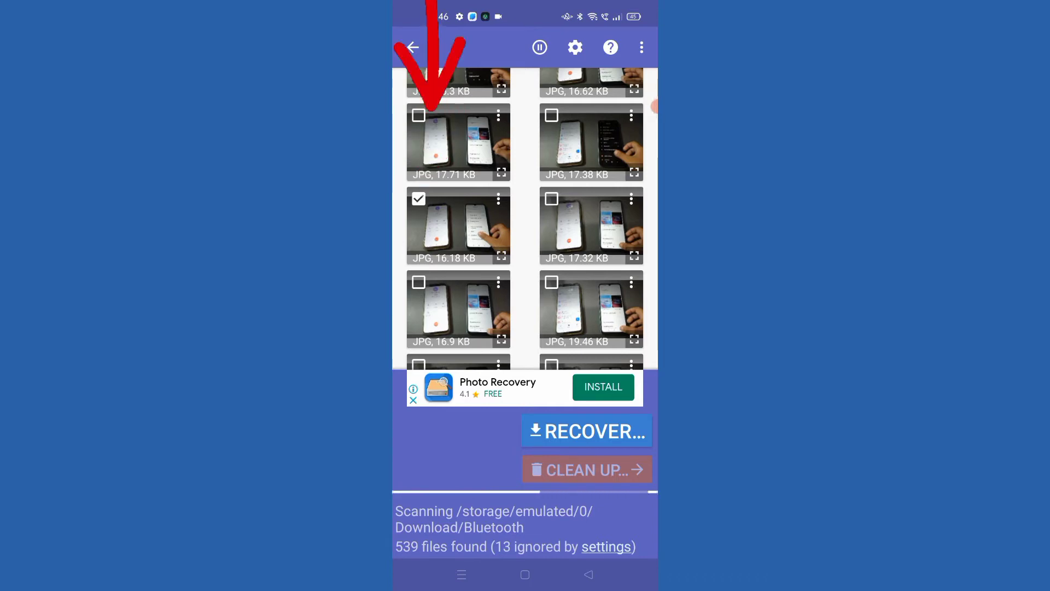
left_click(586, 432)
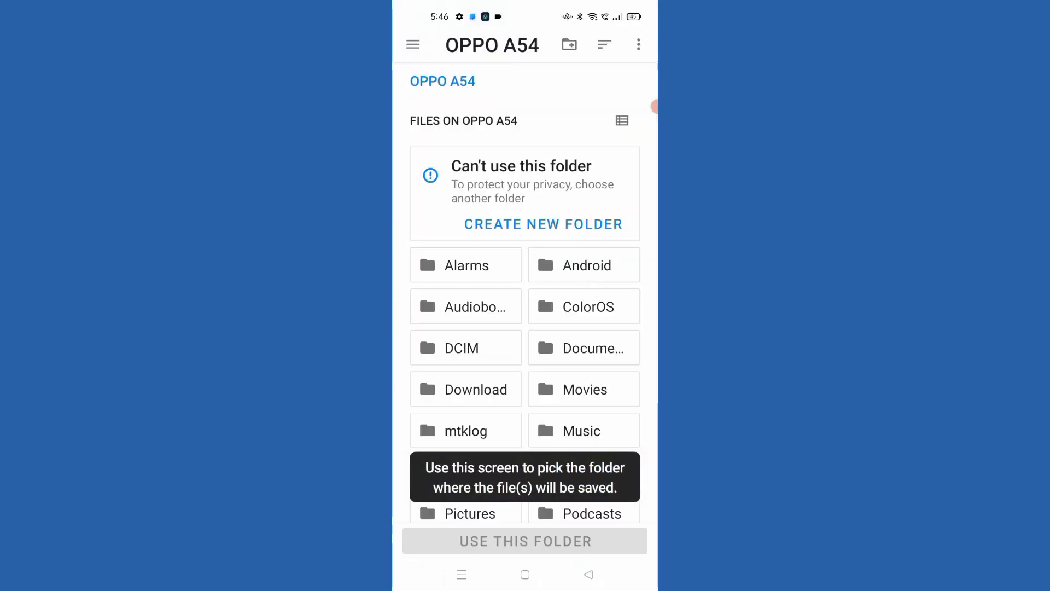
- Choose the Camera folder inside DCIM as the save destination
scroll("down", 3)
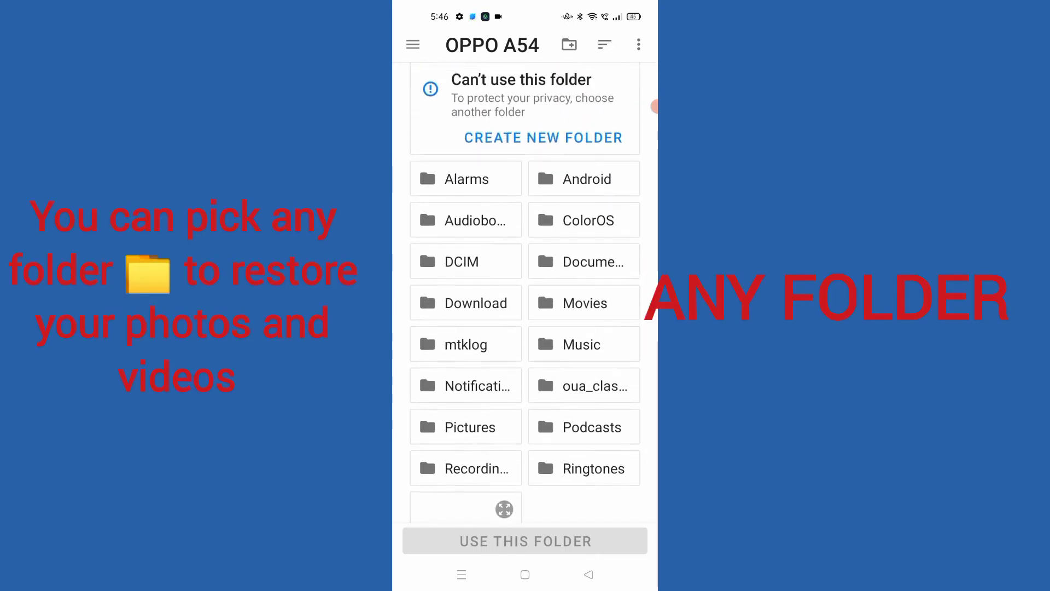
scroll("down", 3)
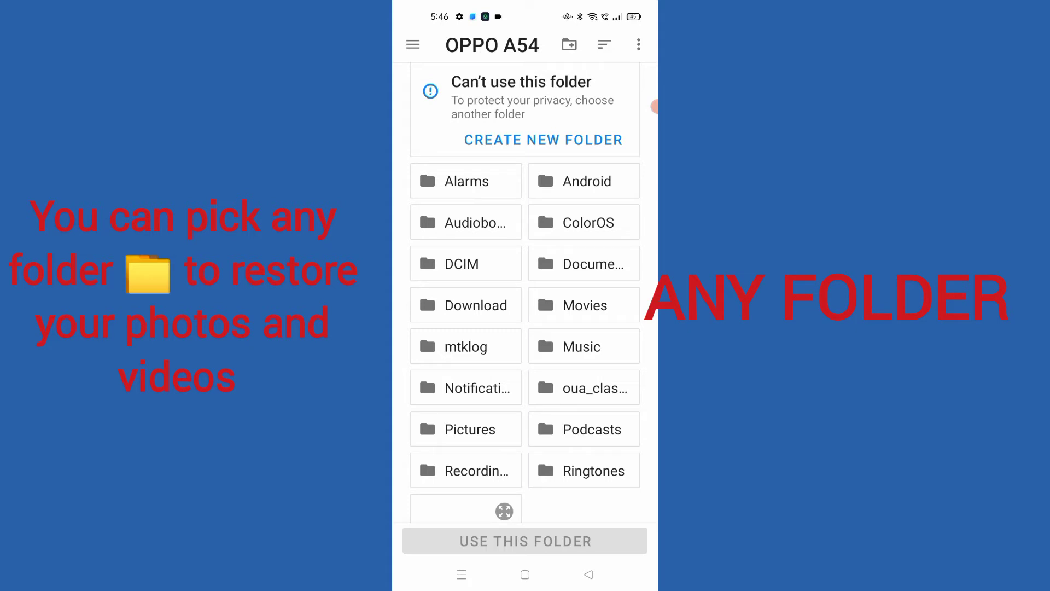
left_click(462, 264)
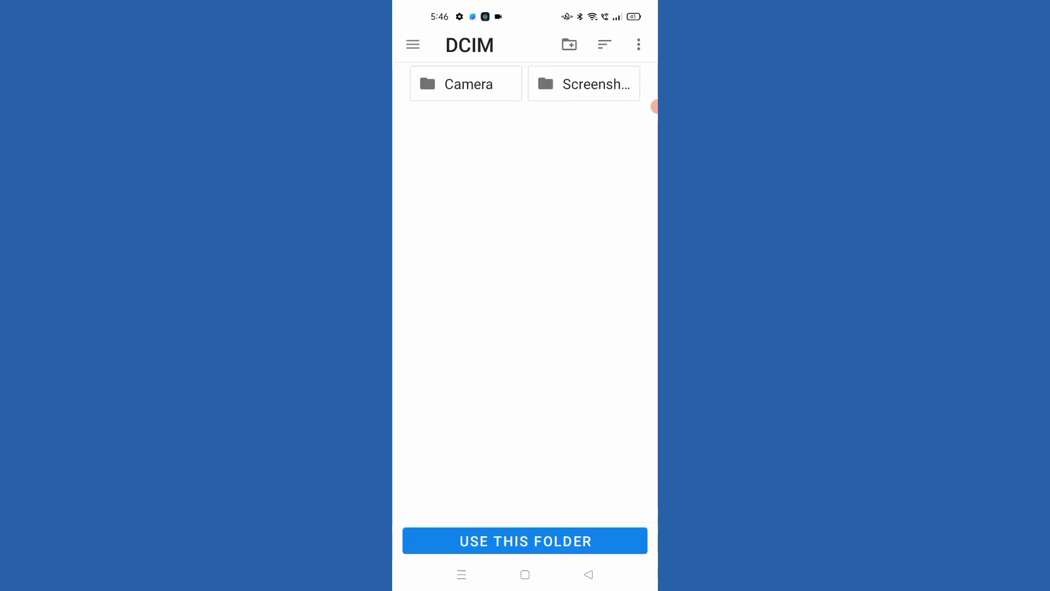
left_click(466, 85)
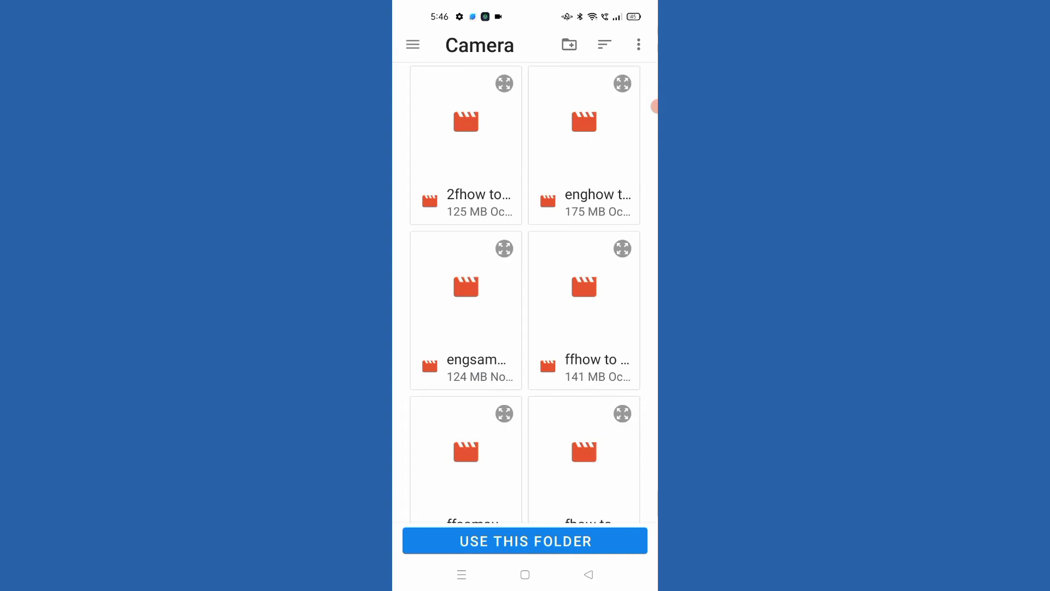
left_click(525, 542)
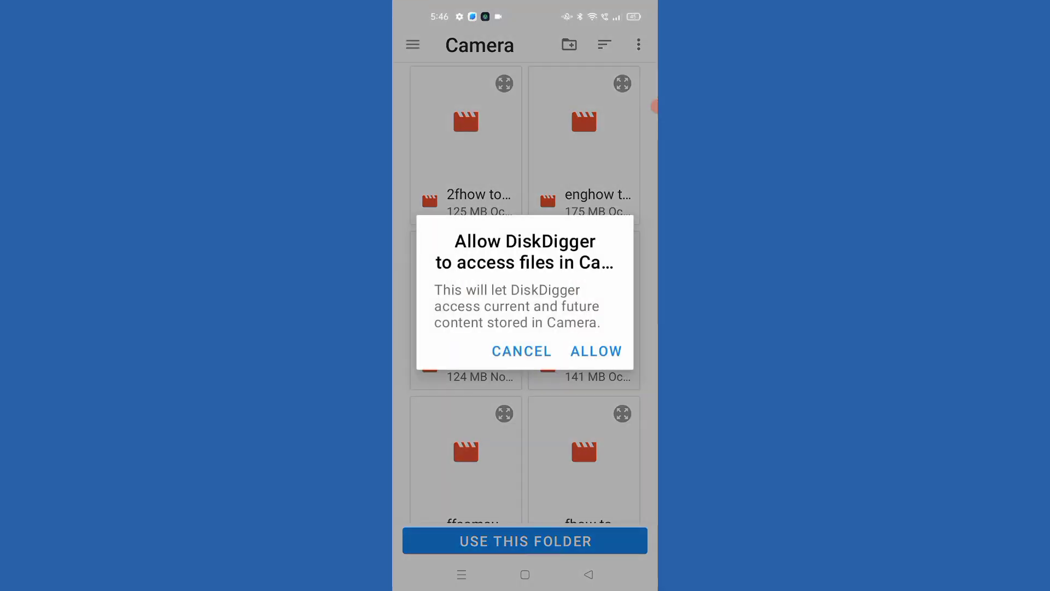
- Allow DiskDigger access to the Camera folder so the photo is saved
left_click(595, 351)
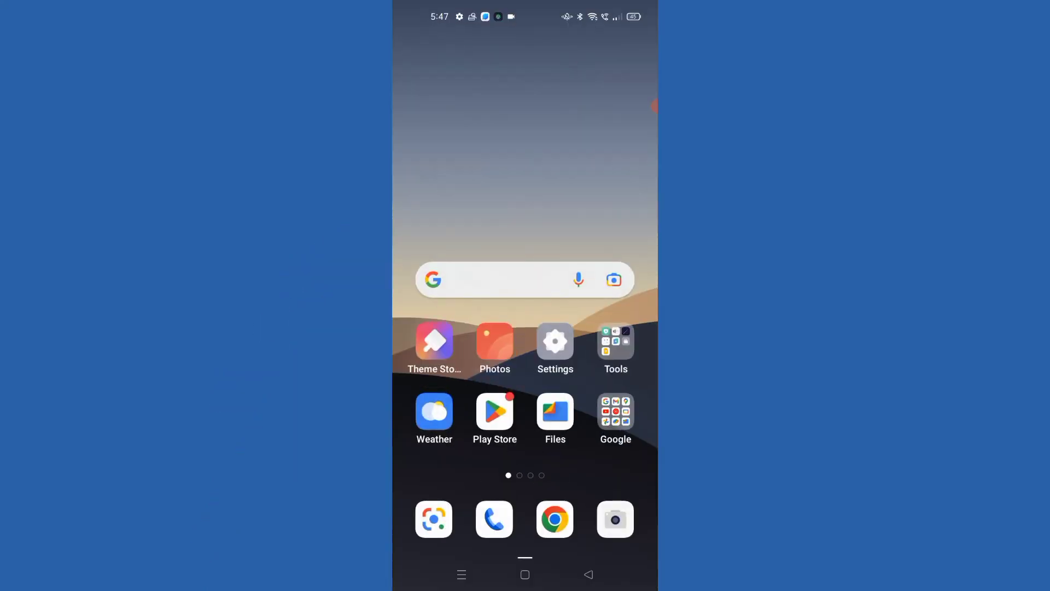
- View Images in Files by Google, then return to Browse showing the new Camera photo under Recent
left_click(555, 412)
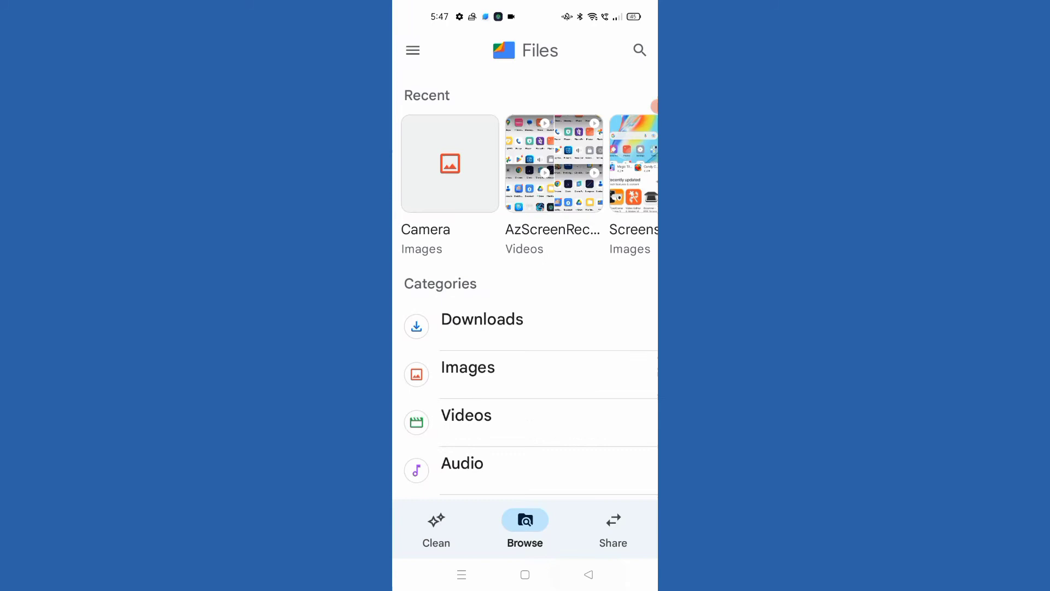
left_click(468, 367)
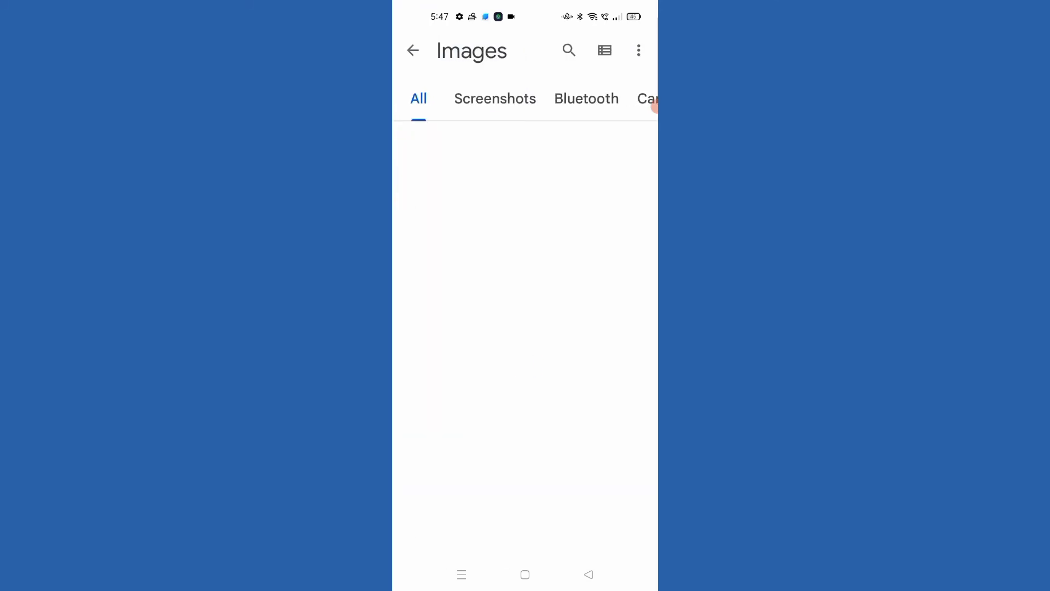
left_click(414, 51)
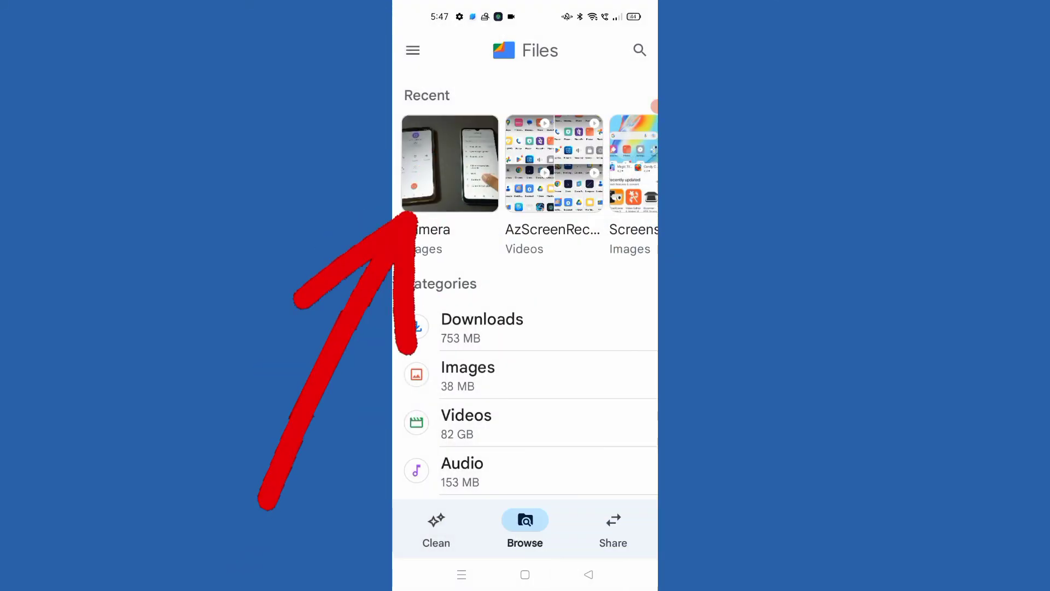